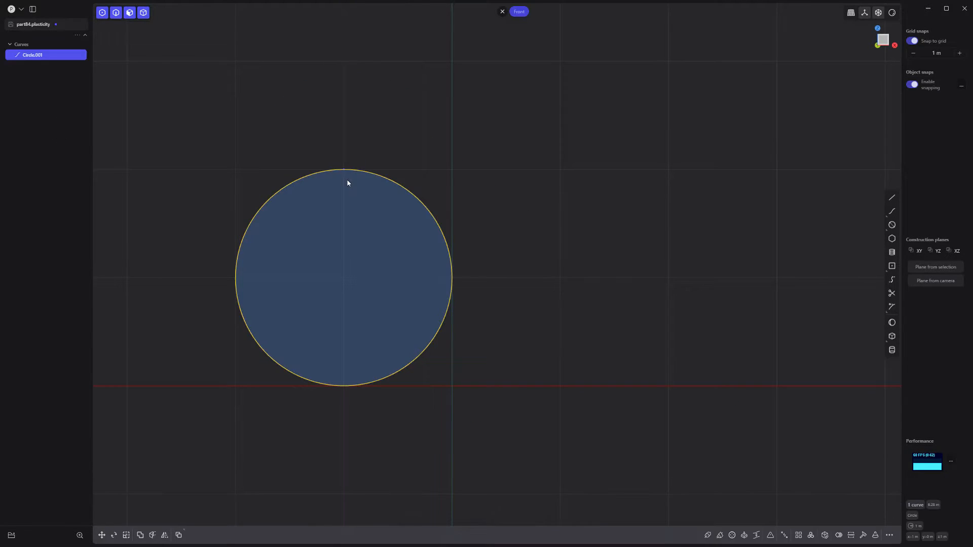
Select the drawn circle profile in top view to start extruding the bracket
{"action": "left_click", "coordinate": [891, 197]}
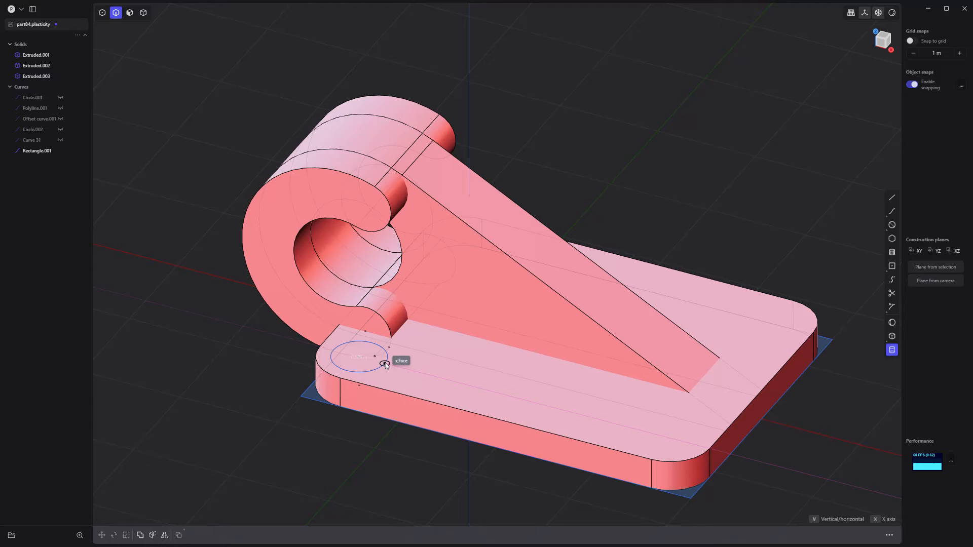
Mirror the corner cylinders to all four corners, union the solids, and fillet the bracket edges
{"action": "key", "text": "alt+x"}
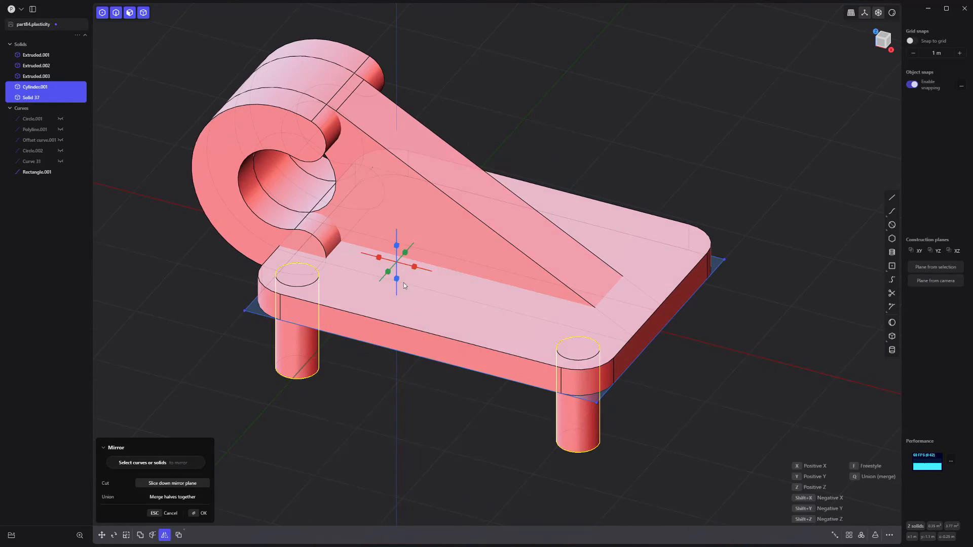
{"action": "left_click", "coordinate": [204, 513]}
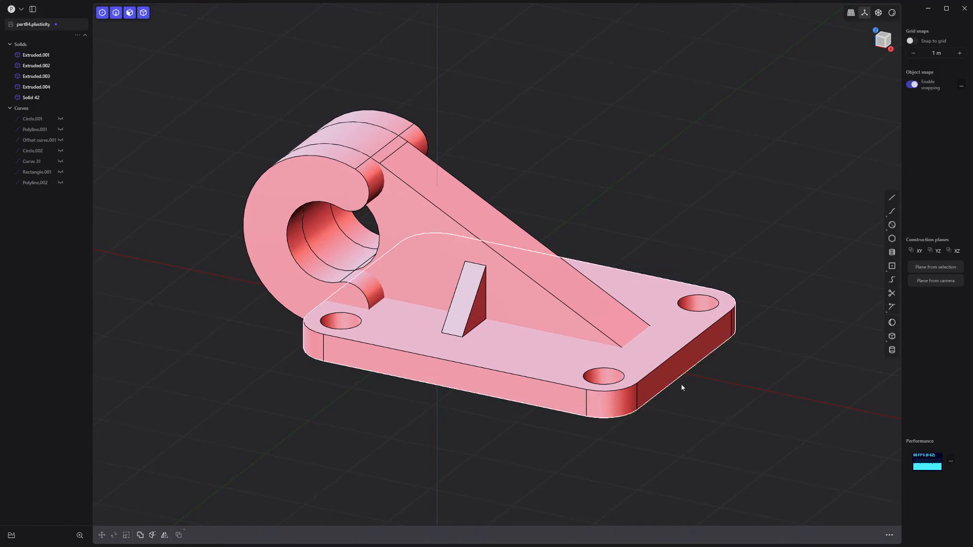
{"action": "key", "text": "q"}
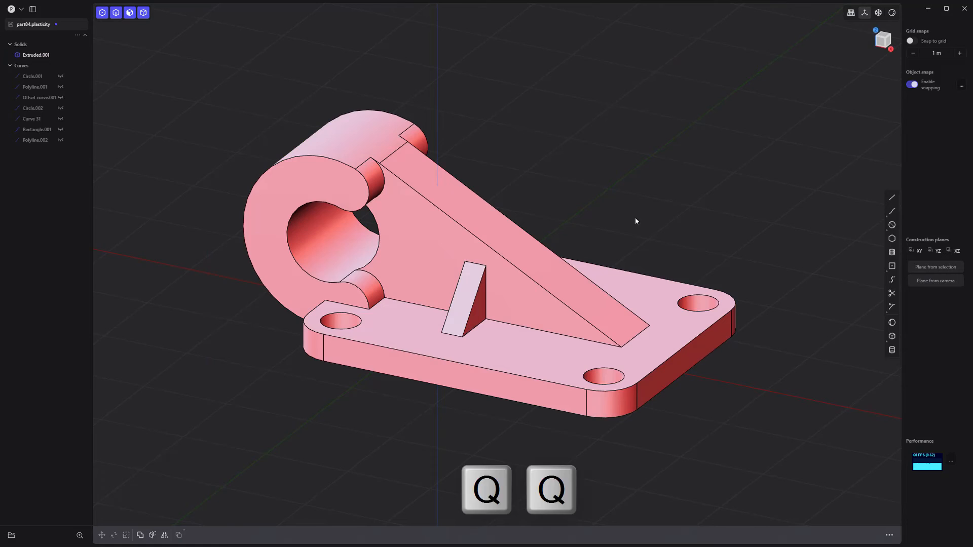
{"action": "left_click", "coordinate": [382, 186]}
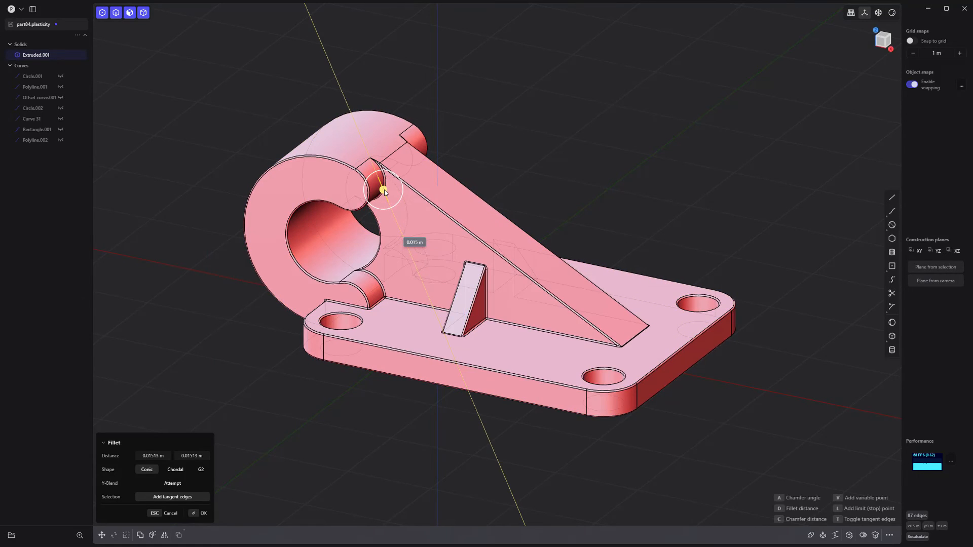
{"action": "left_click", "coordinate": [201, 513]}
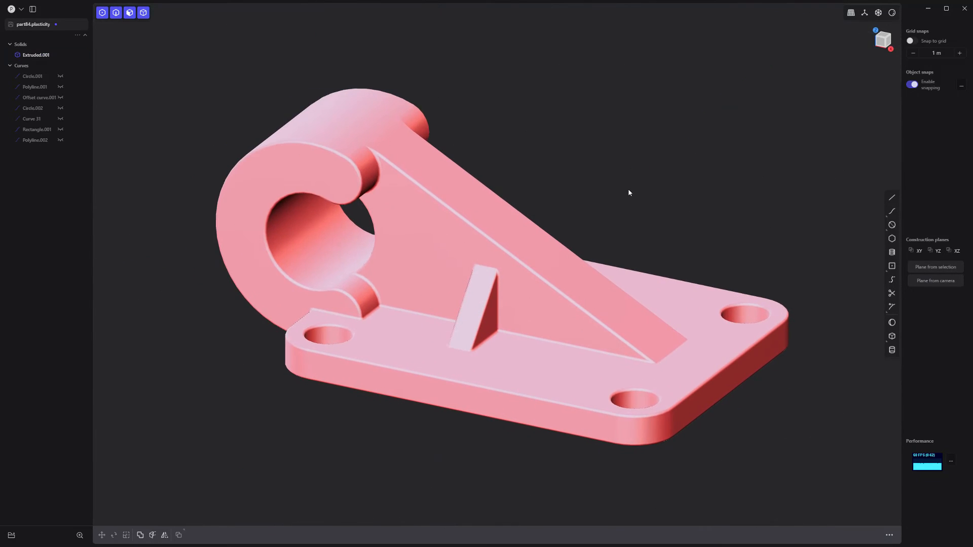